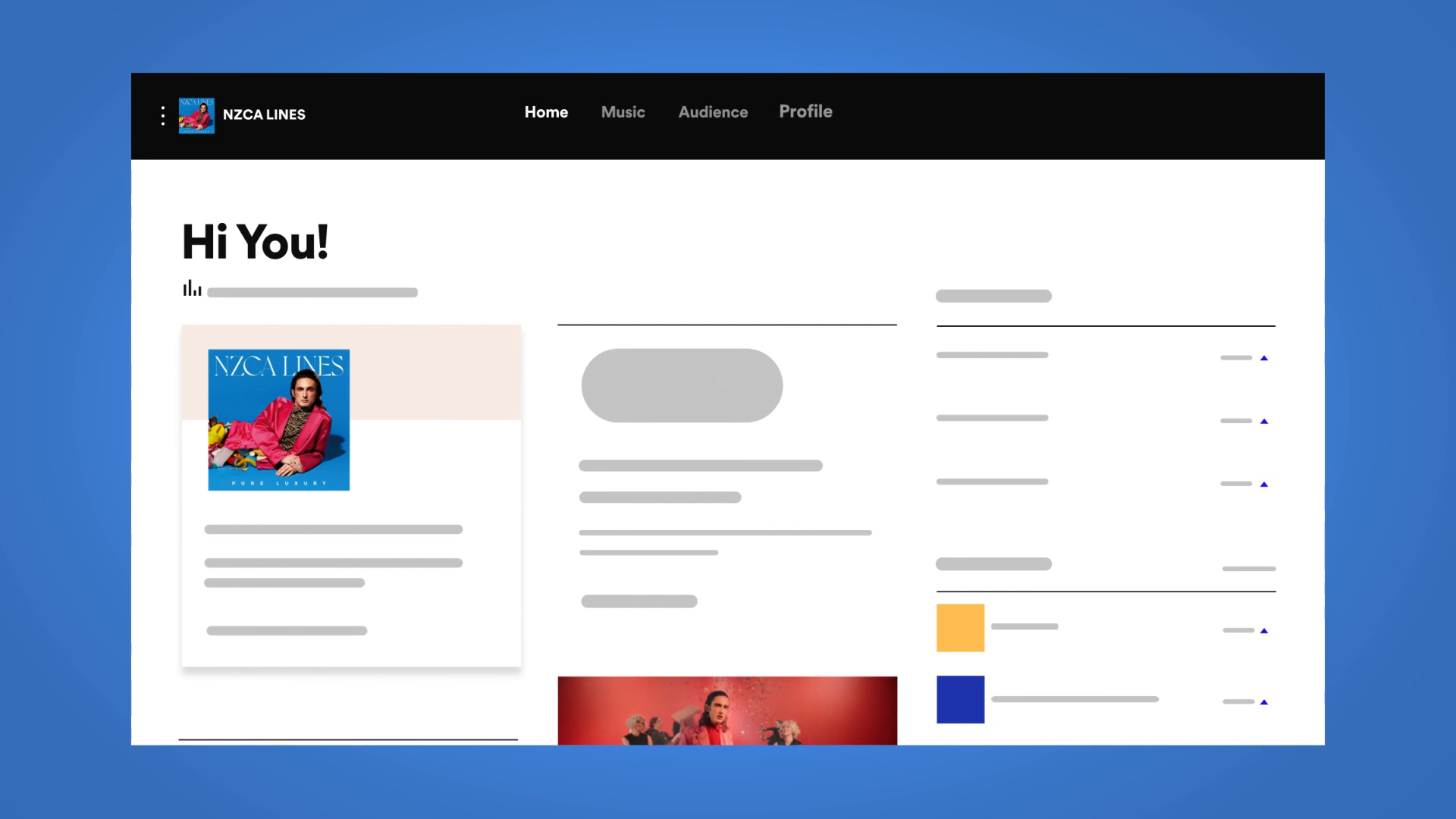
Open the NZCA LINES profile and scroll down to the Artist Playlists section.
click(805, 111)
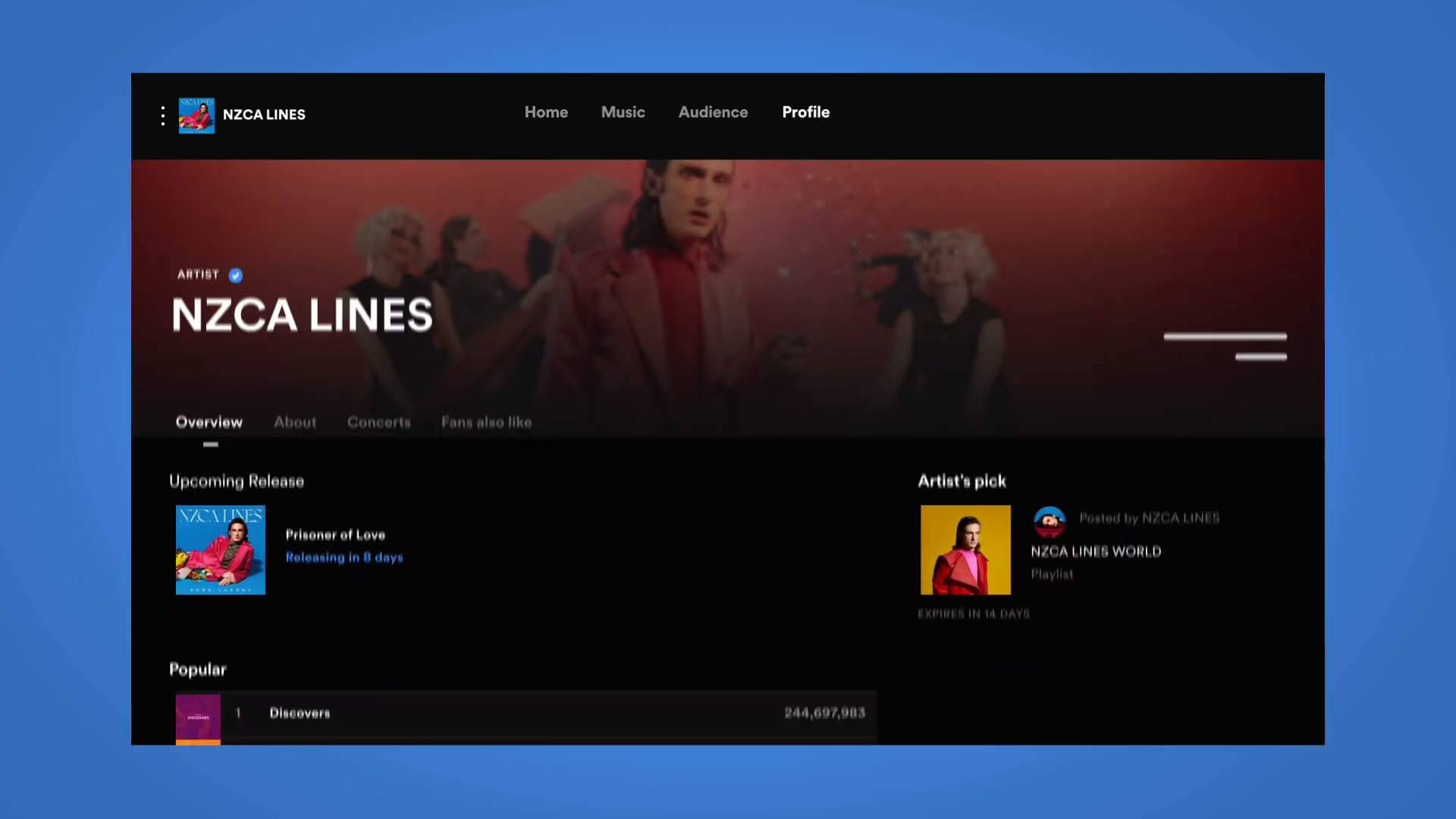
scroll(down, 3)
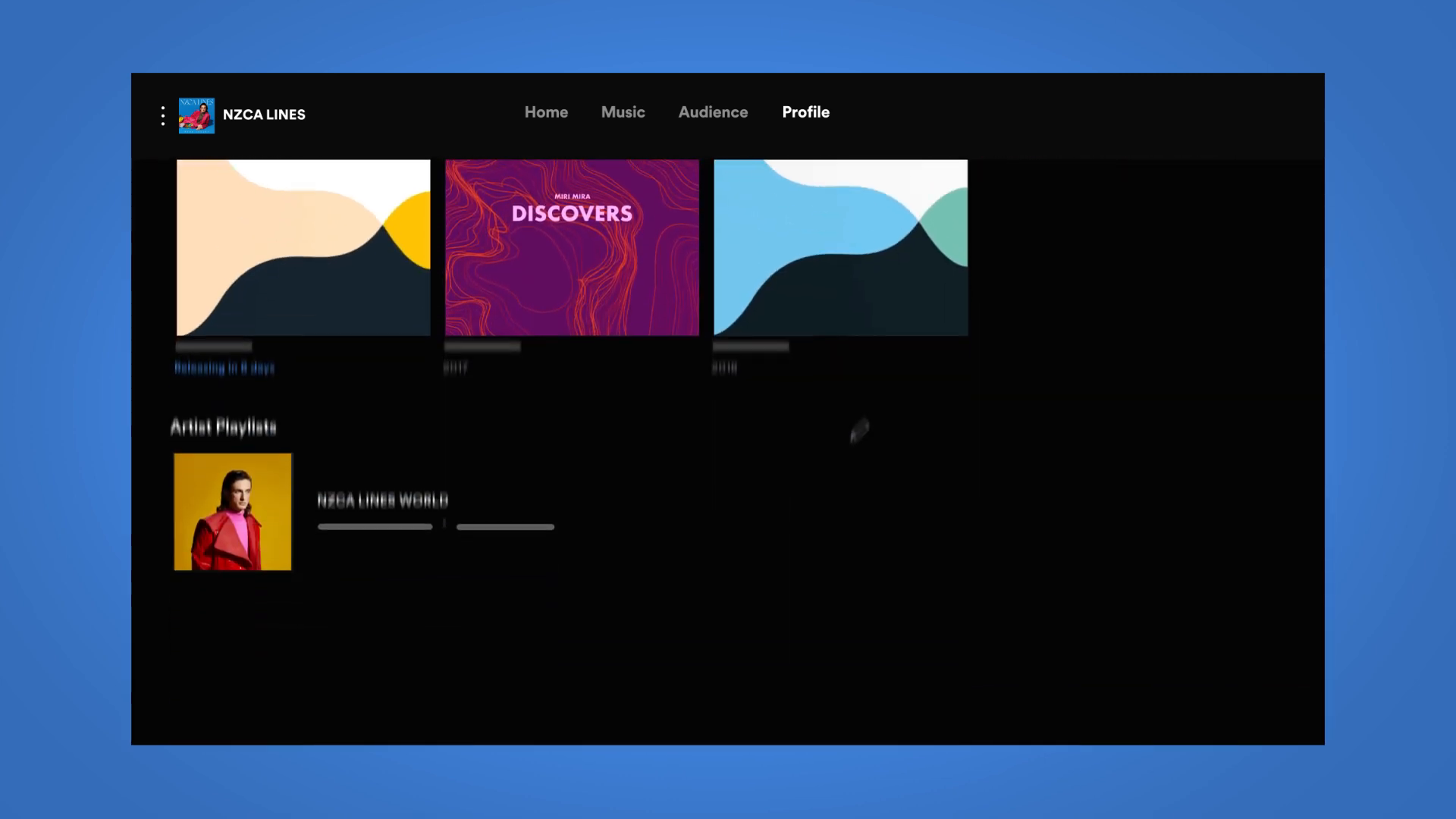
scroll(down, 3)
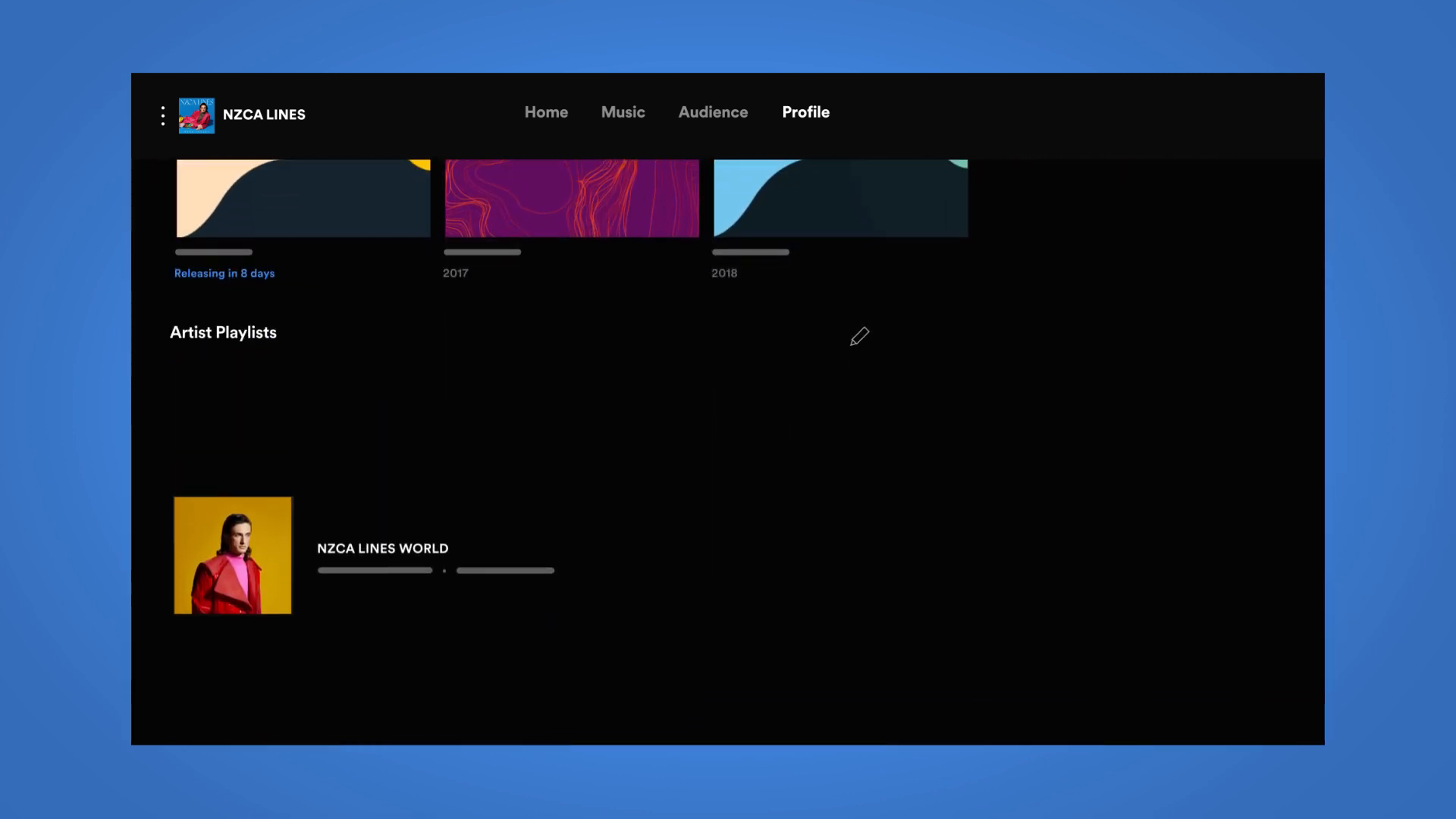
Edit Artist Playlists and search for the 'NZCA Listens' playlist.
click(856, 336)
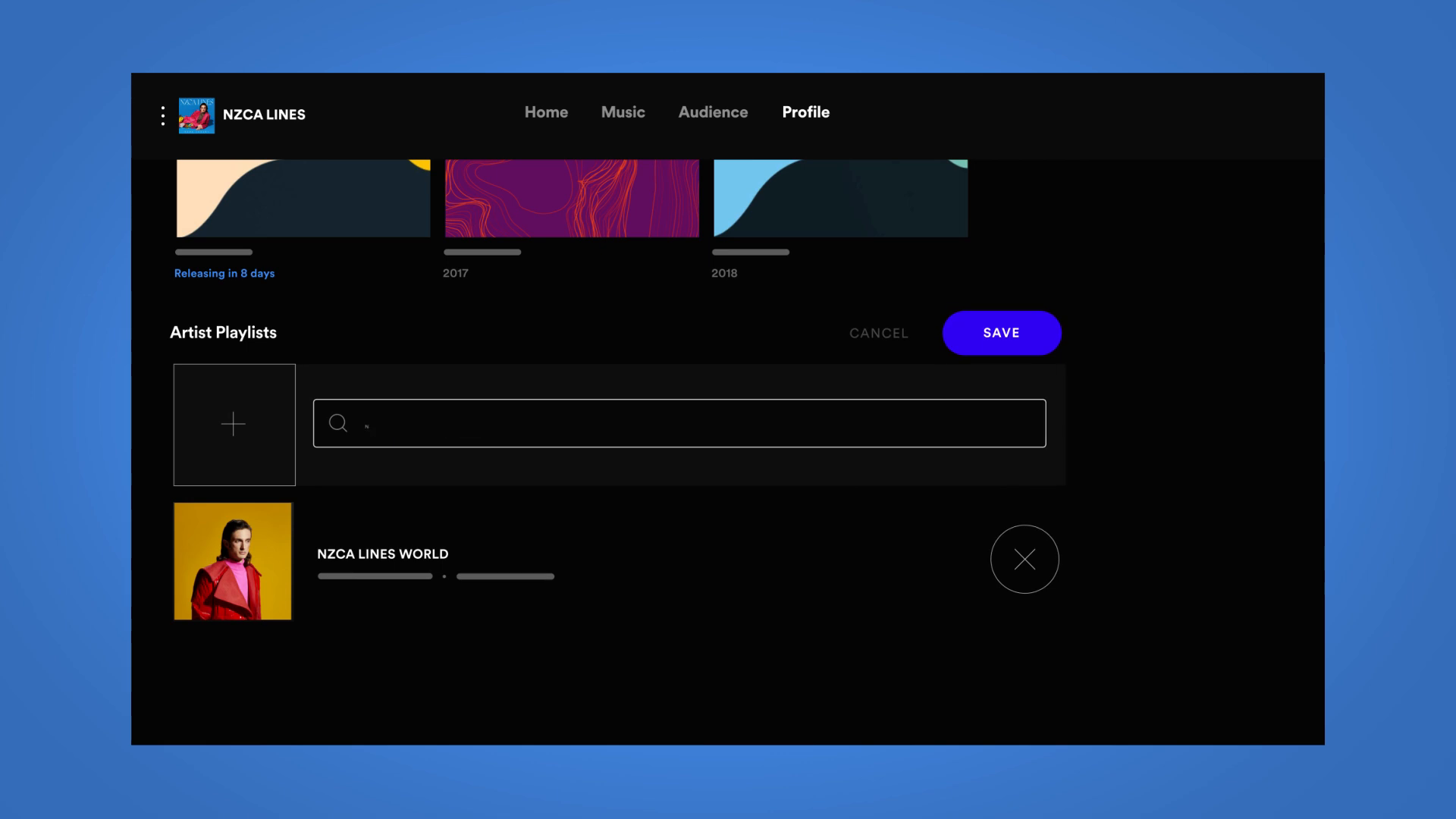
text(NZCA Listens)
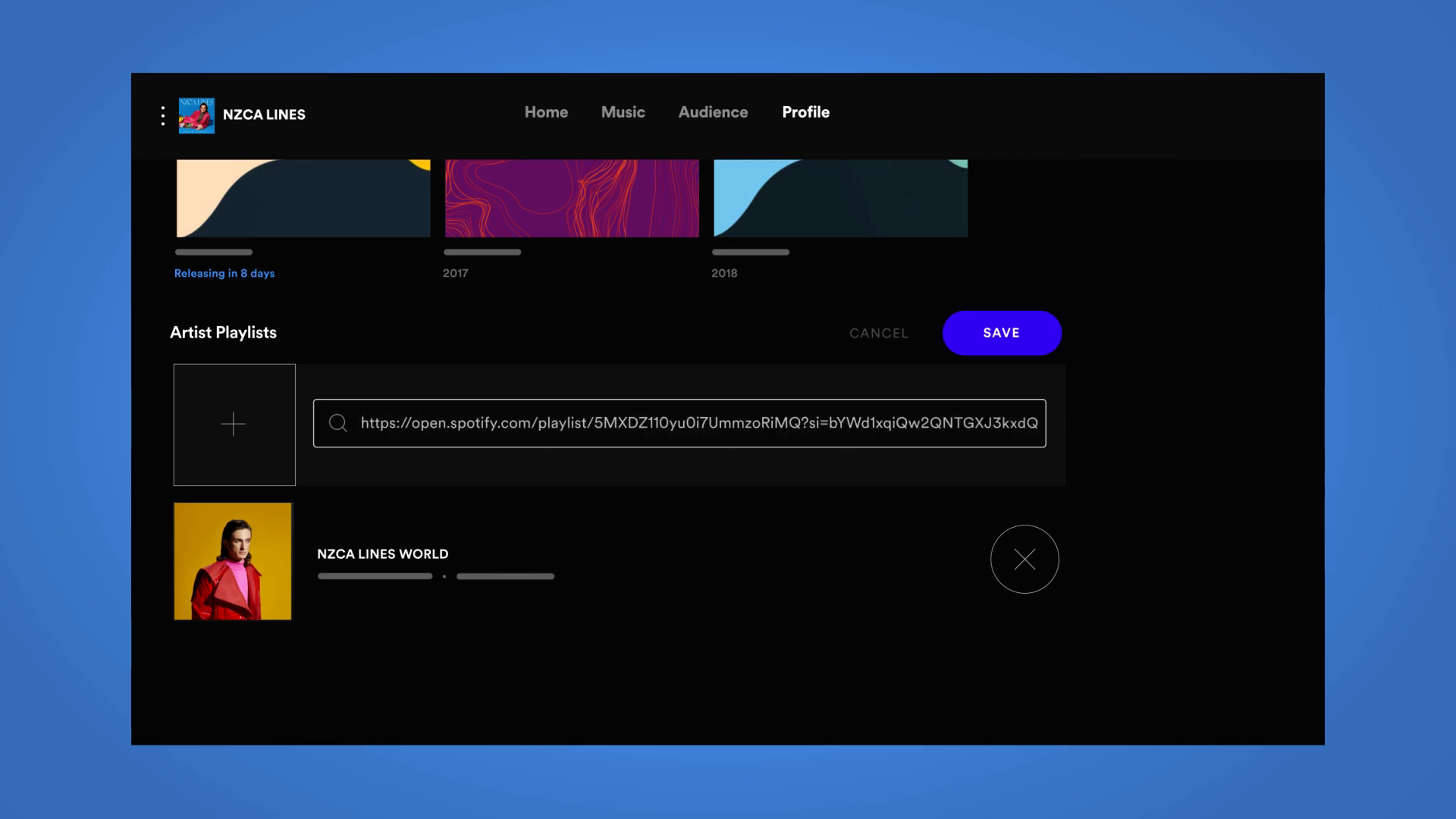
click(1001, 332)
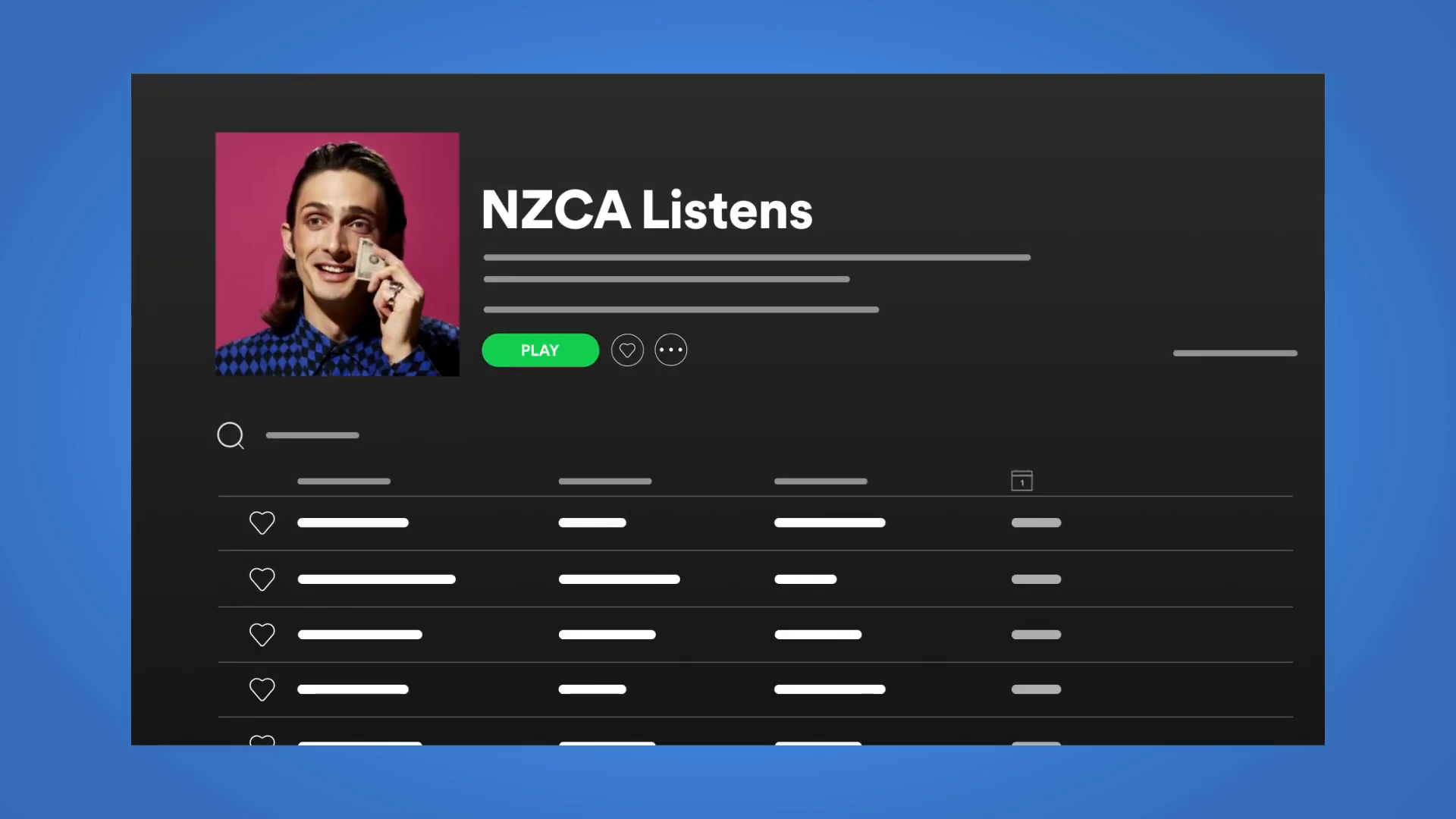
Copy the NZCA Listens playlist's shareable link from its ••• menu.
click(669, 350)
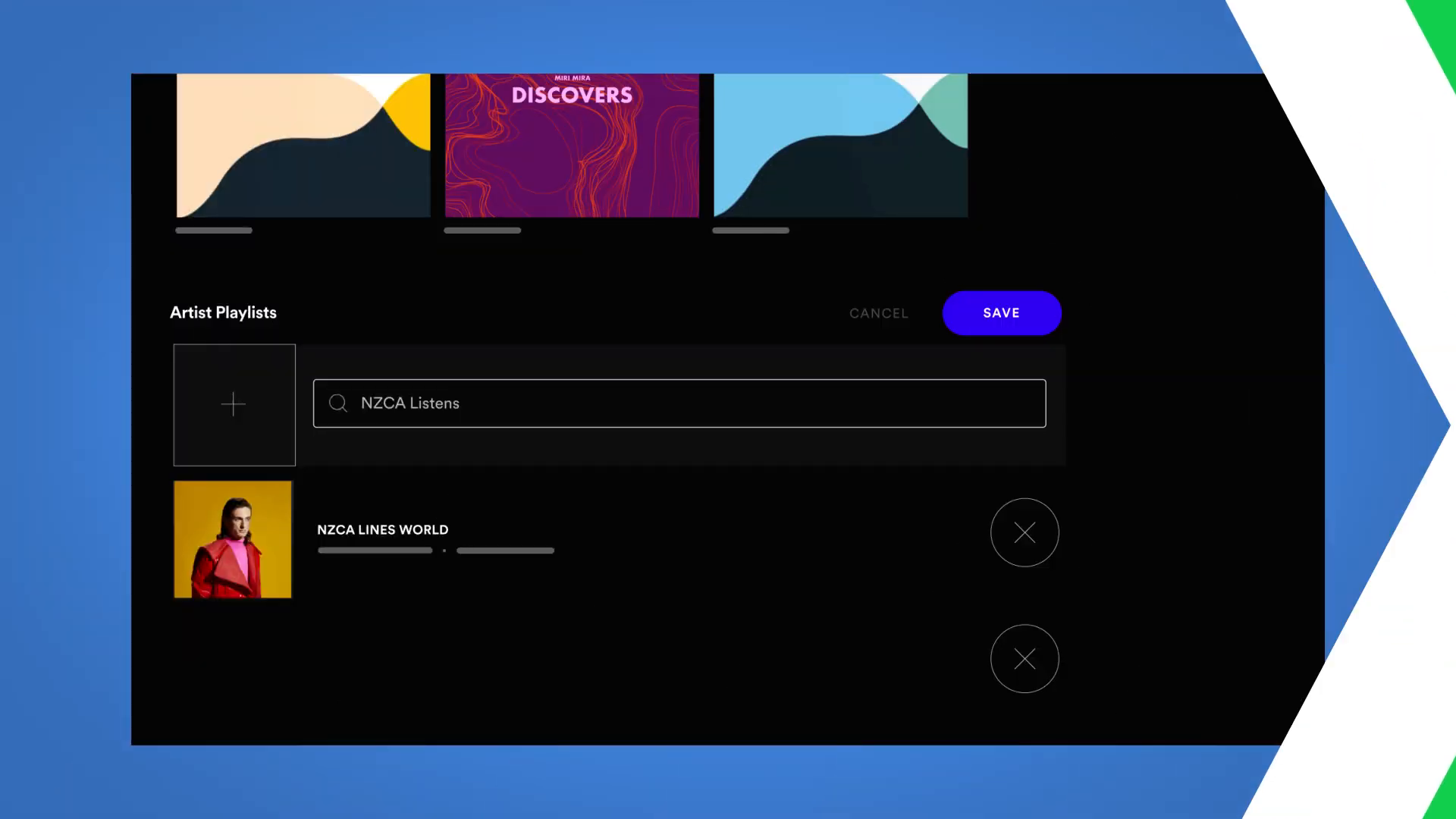
Paste the NZCA Listens playlist URL into Artist Playlists and save.
text(https://open.spotify.com/playlist/5MXDZ110yu0i7UmmzoRiMQ?si=bYWd1xqiQw2QNTGXJ3kxdQ)
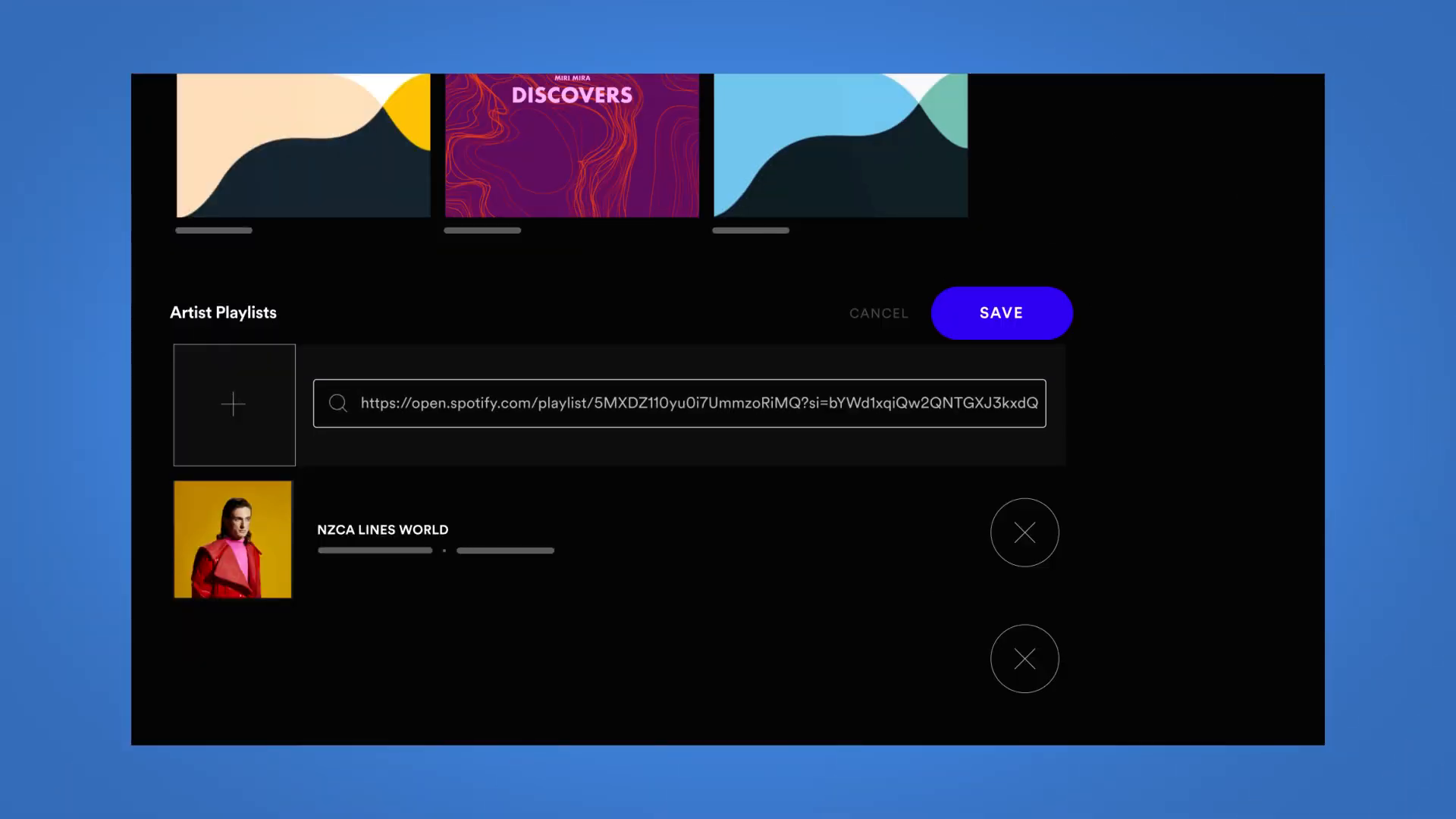
click(1000, 313)
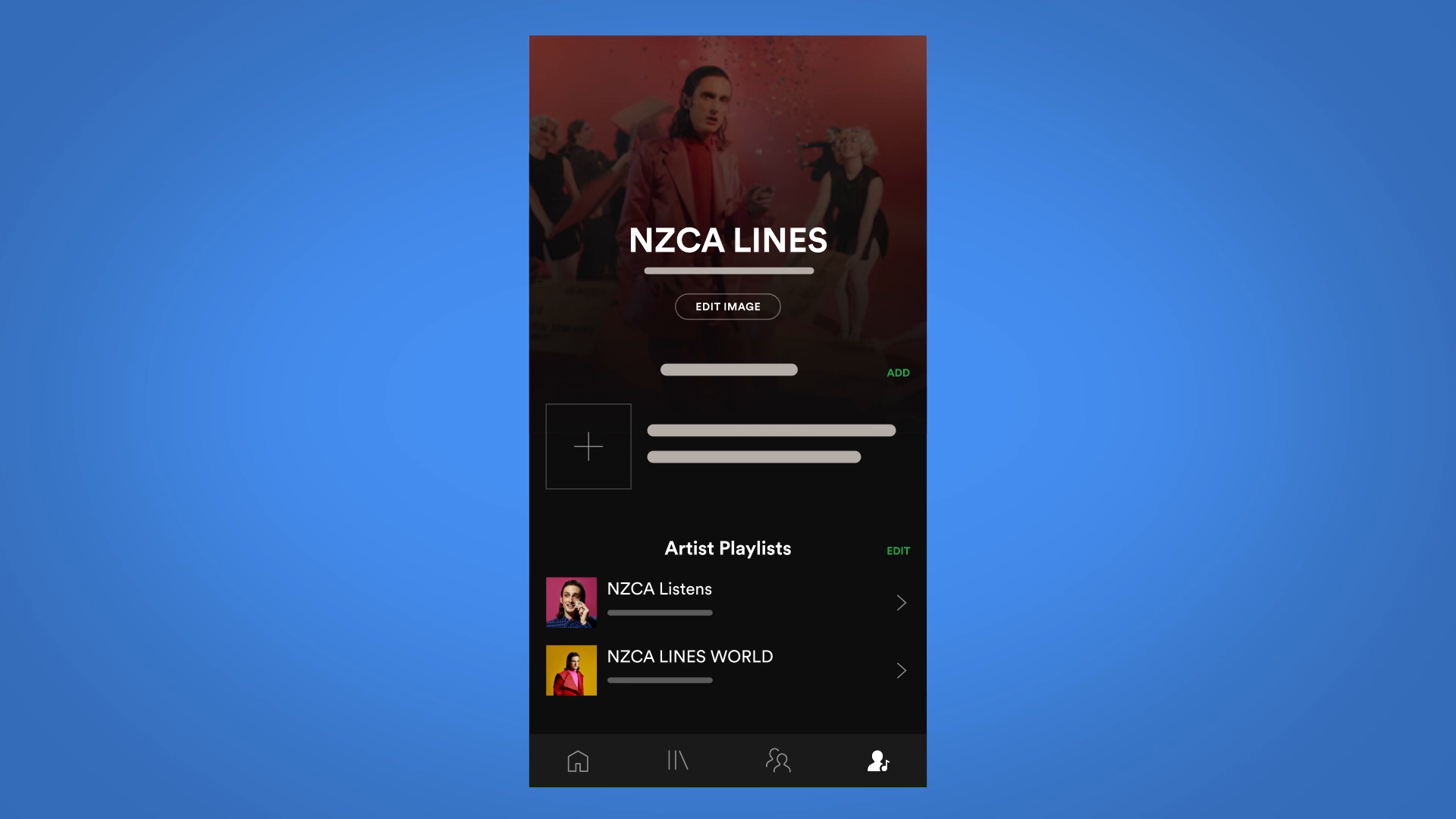
Open Manage Playlists to show remove buttons for NZCA Listens and NZCA LINES WORLD.
click(897, 550)
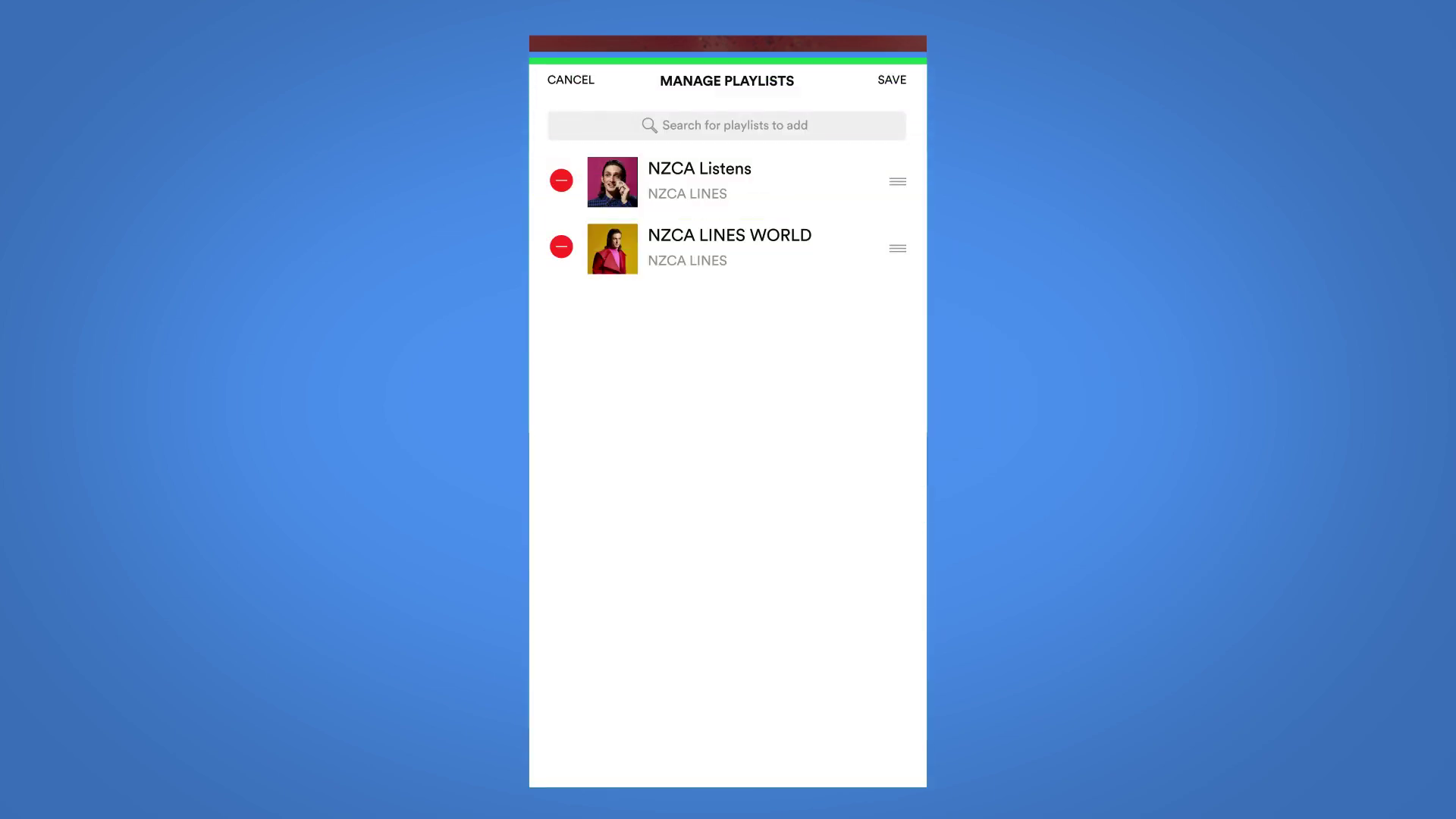